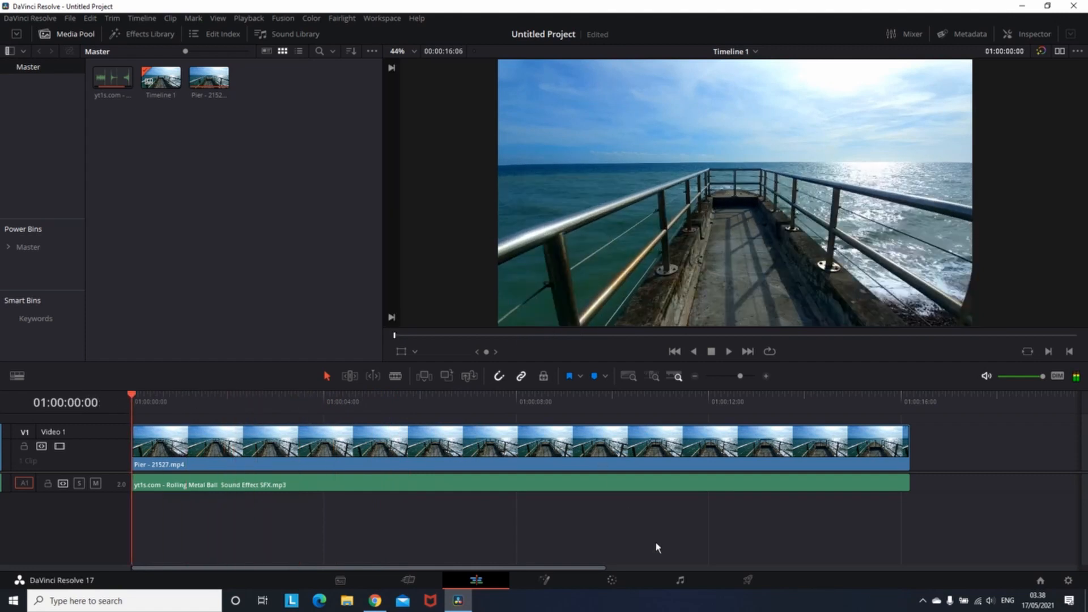
Switch the project to the Fairlight audio page
{"action": "left_click", "coordinate": [678, 580]}
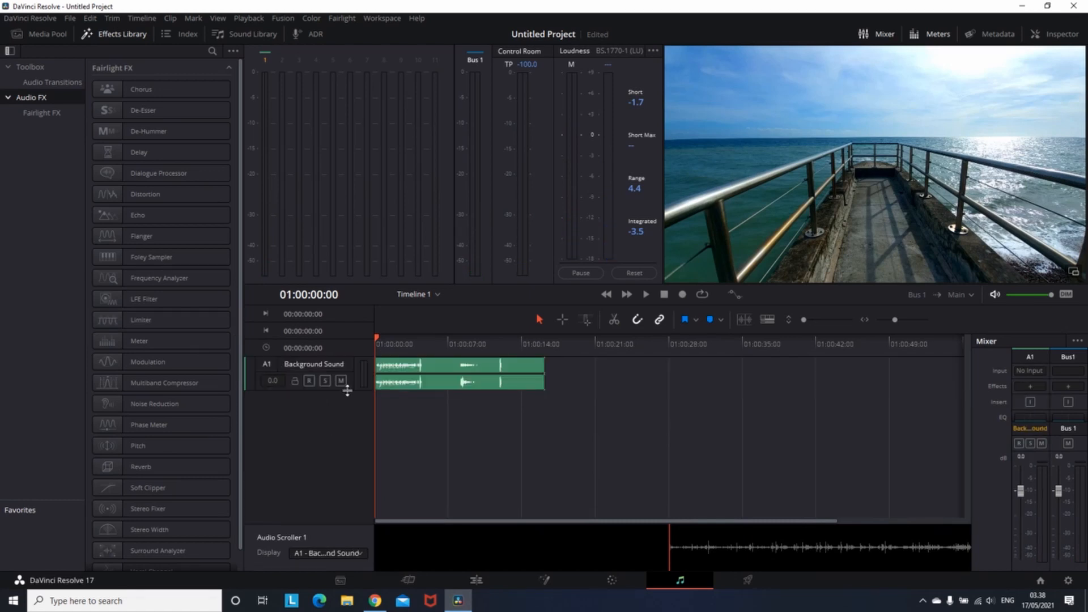
Add a new stereo track, Audio 2, on A2 below Background Sound and select it
{"action": "right_click", "coordinate": [314, 363]}
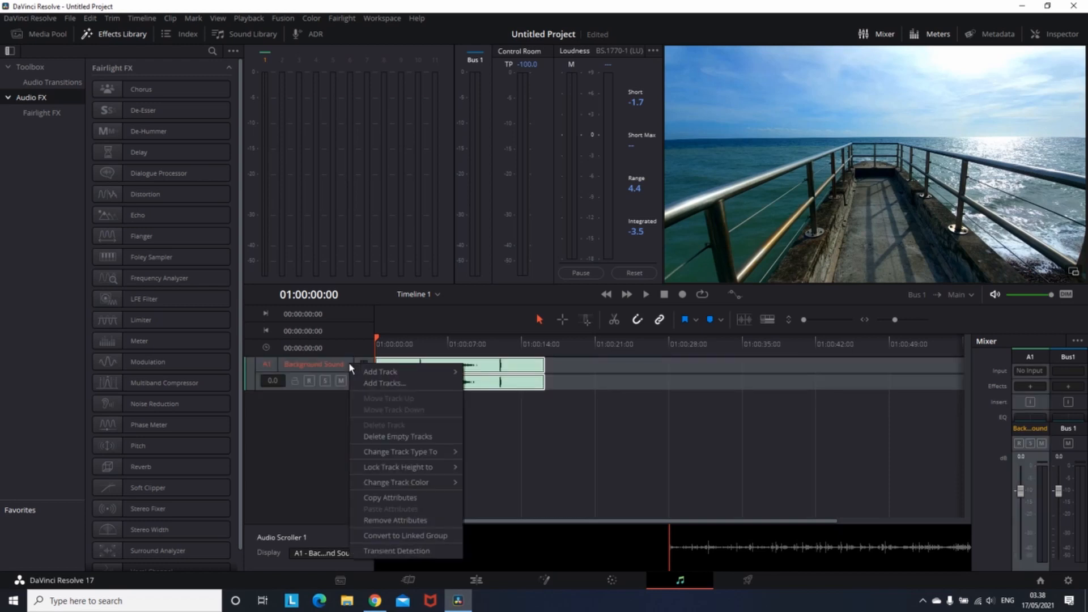
{"action": "mouse_move", "coordinate": [379, 371]}
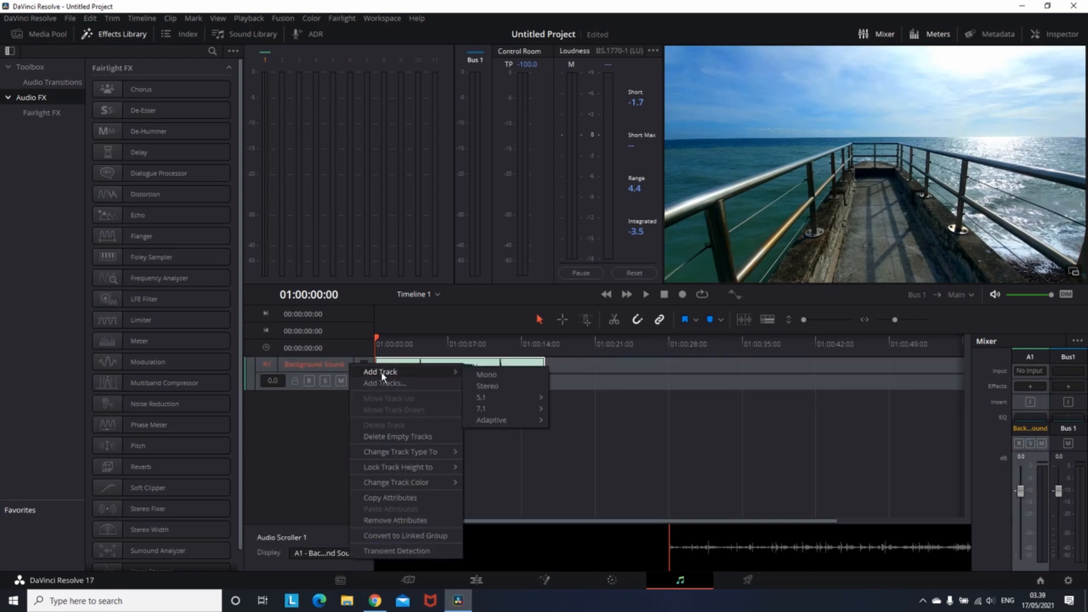
{"action": "left_click", "coordinate": [487, 385]}
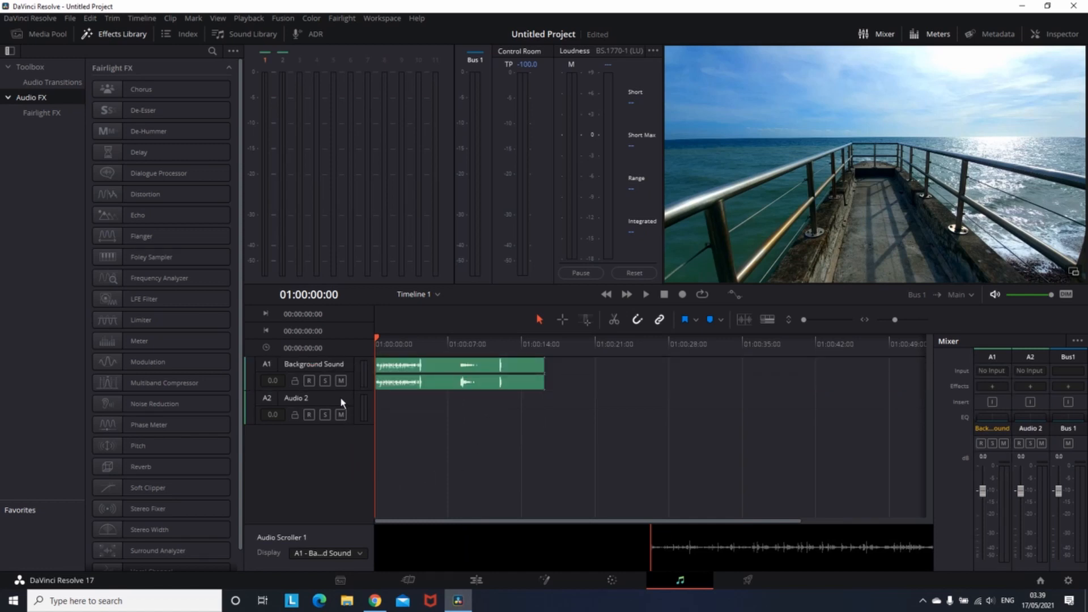
{"action": "left_click", "coordinate": [296, 398]}
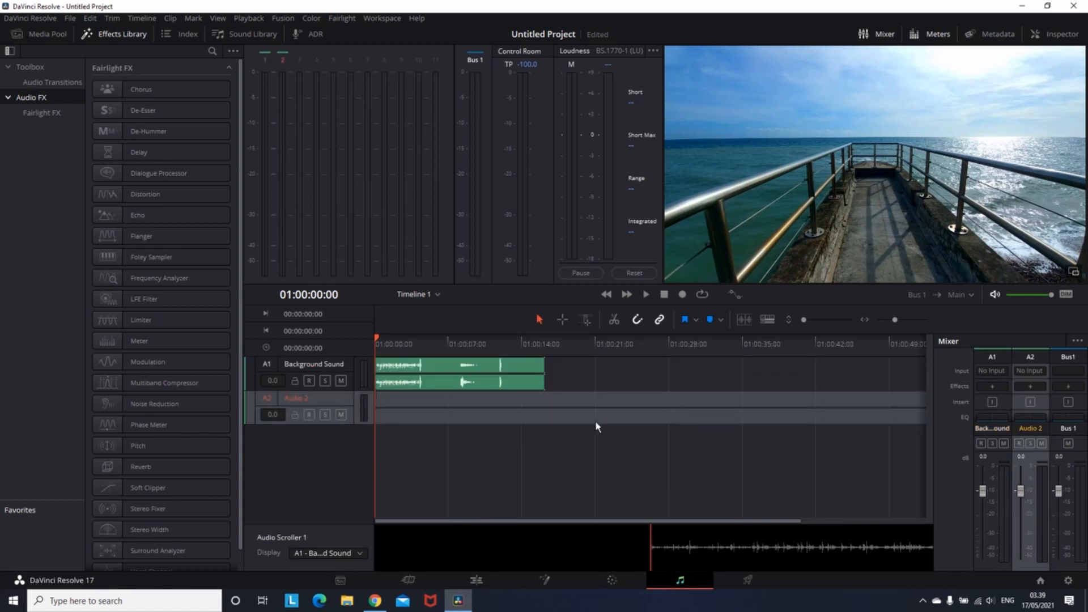
{"action": "mouse_move", "coordinate": [669, 451]}
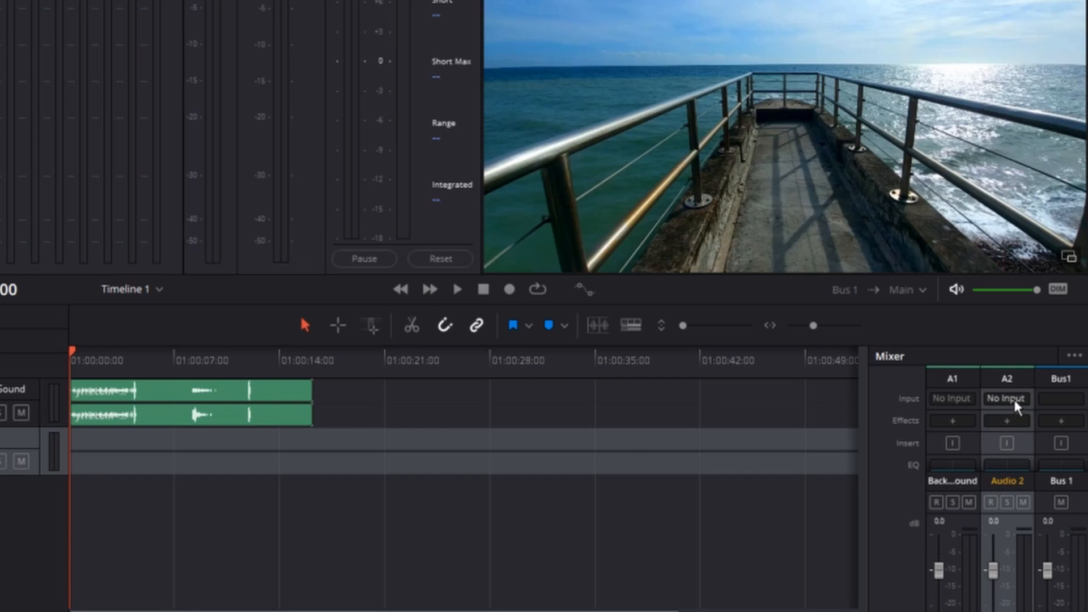
Patch the microphone input to Audio 2 through the Patch Input/Output window
{"action": "left_click", "coordinate": [1005, 398]}
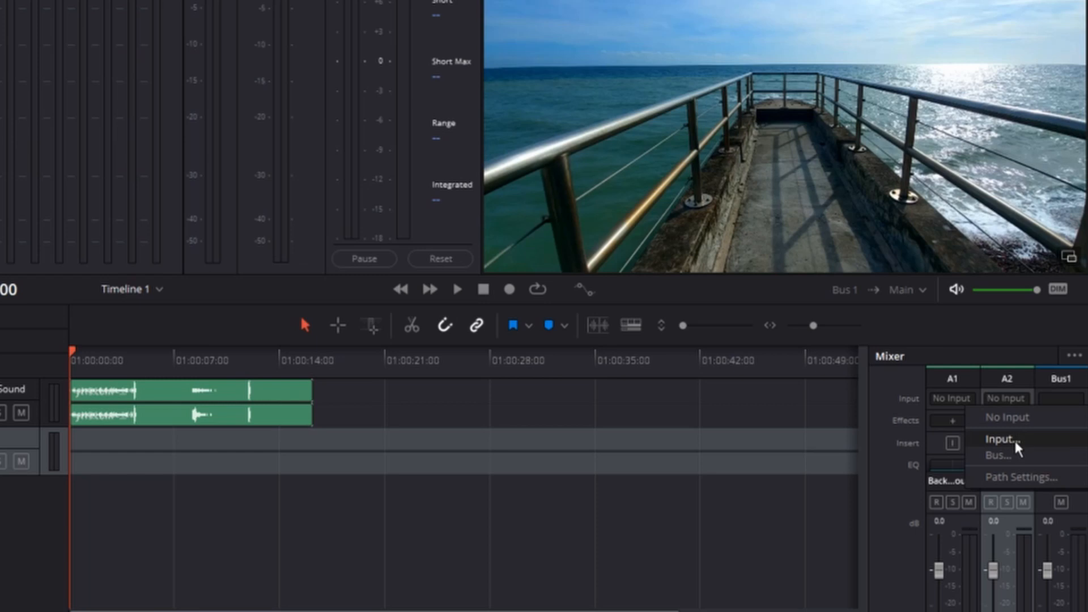
{"action": "left_click", "coordinate": [997, 439]}
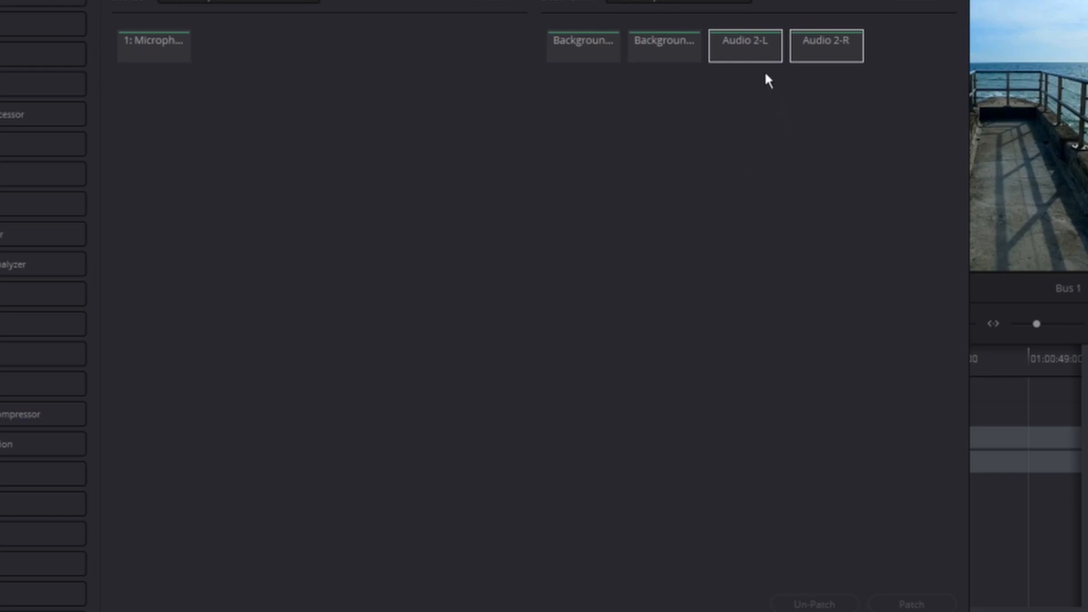
{"action": "mouse_move", "coordinate": [825, 69]}
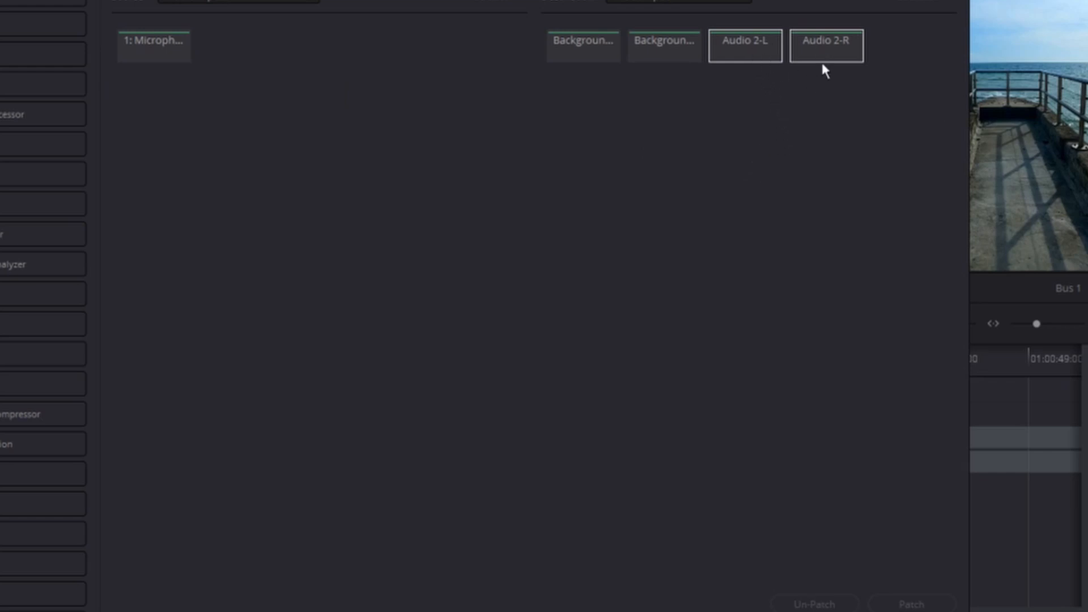
{"action": "mouse_move", "coordinate": [765, 114]}
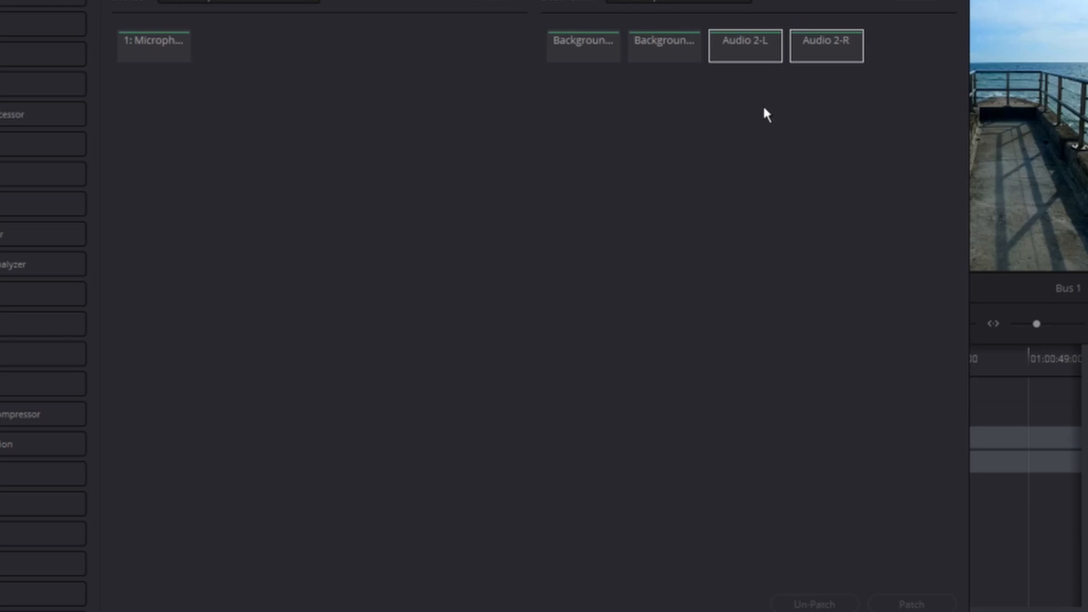
{"action": "mouse_move", "coordinate": [326, 129]}
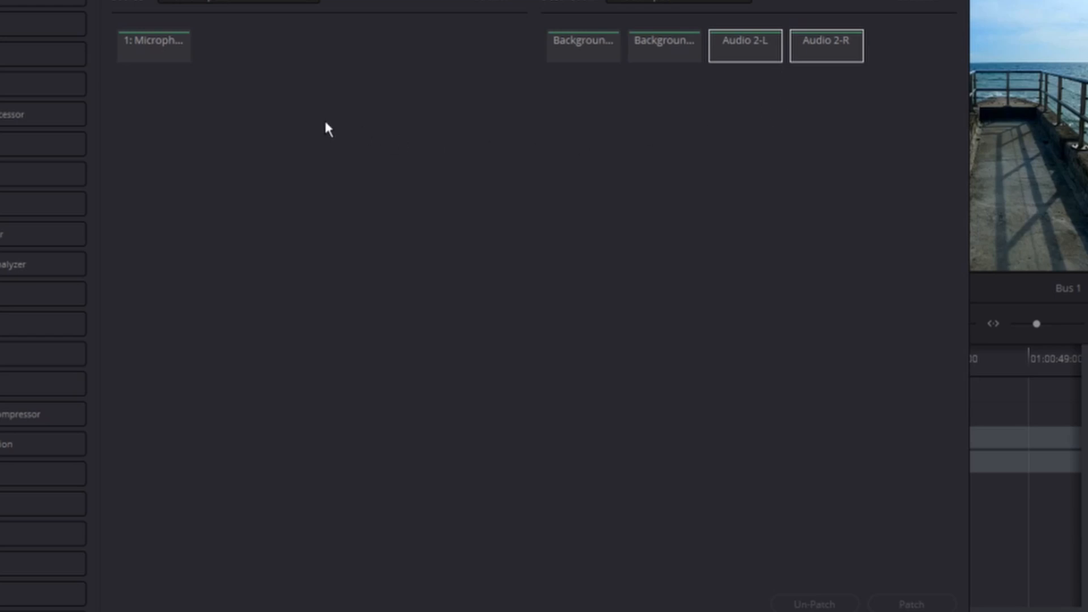
{"action": "left_click", "coordinate": [154, 46]}
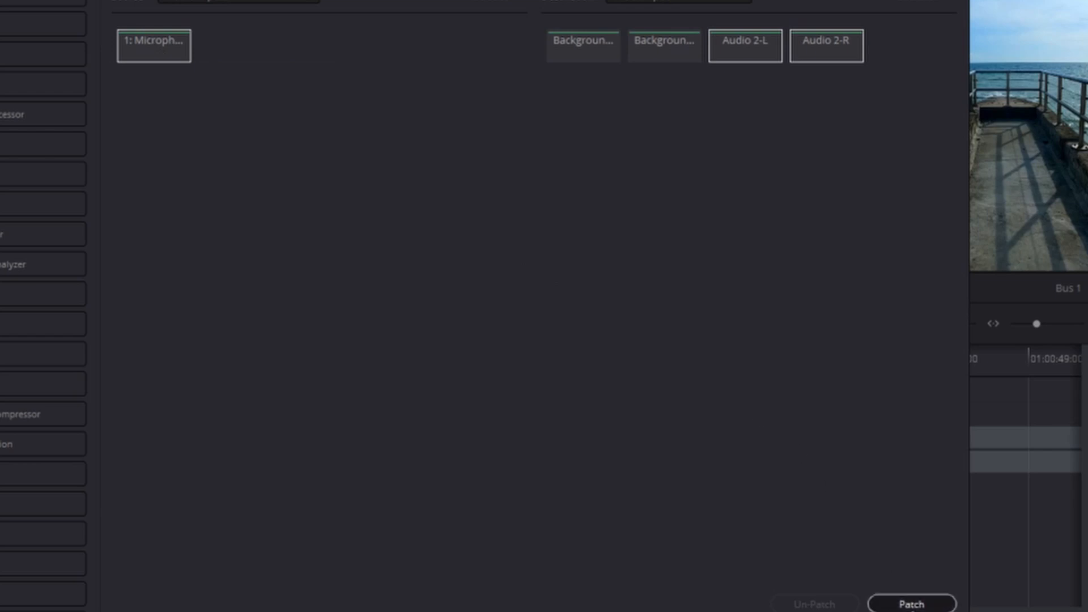
{"action": "left_click", "coordinate": [911, 603]}
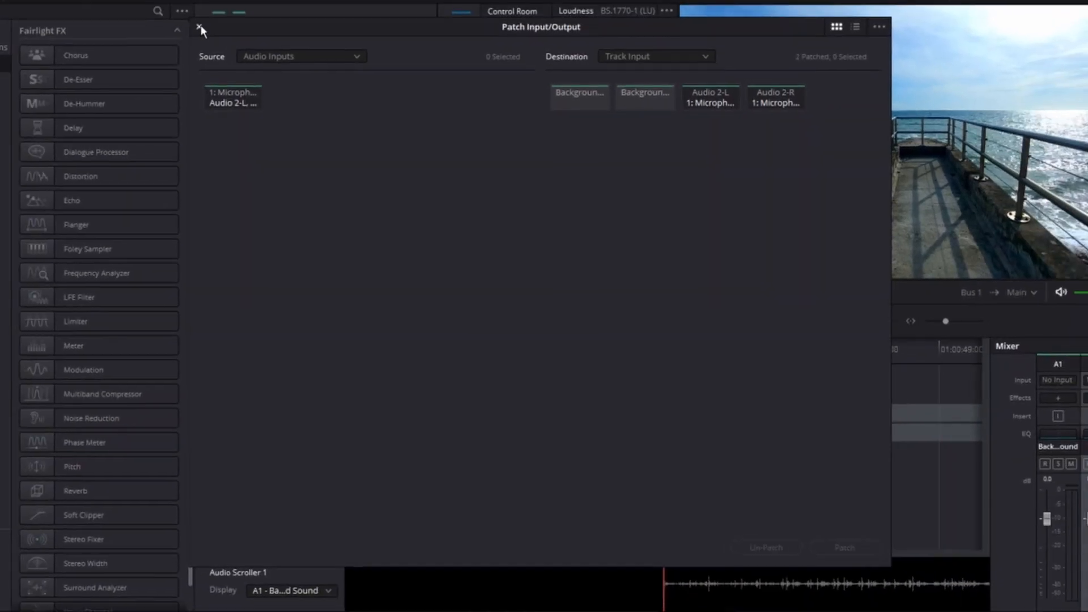
{"action": "left_click", "coordinate": [200, 27]}
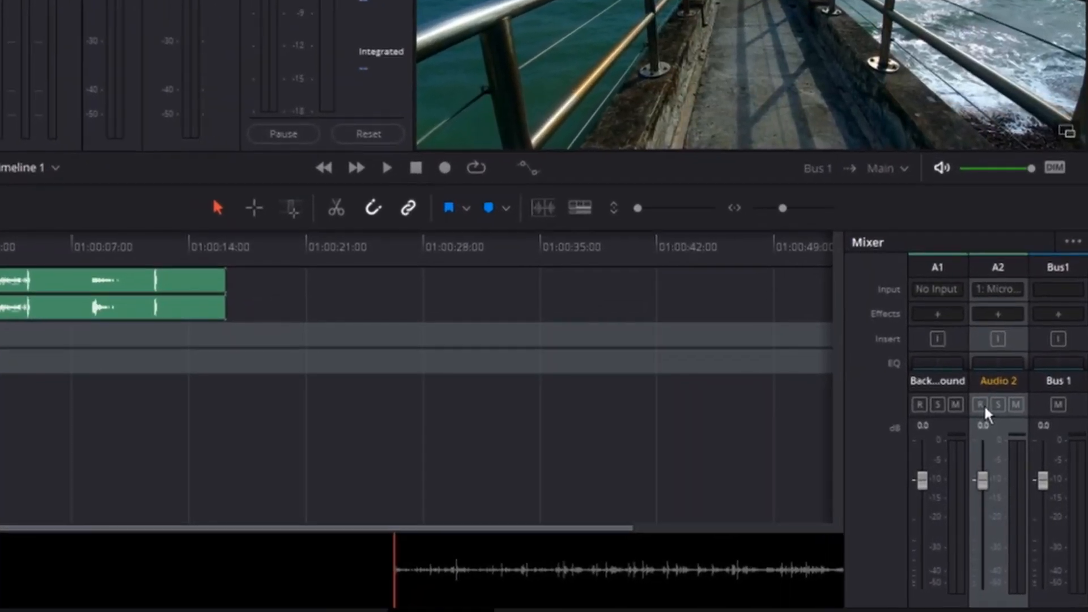
Arm Audio 2 for recording and lower its fader to -10 dB
{"action": "left_click", "coordinate": [979, 404]}
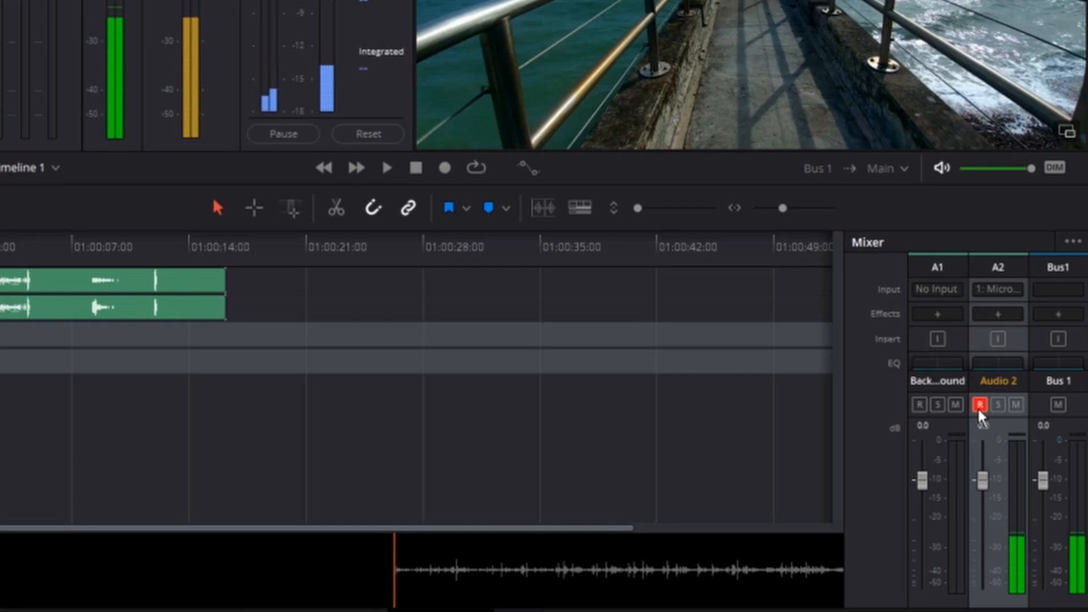
{"action": "left_click", "coordinate": [979, 404]}
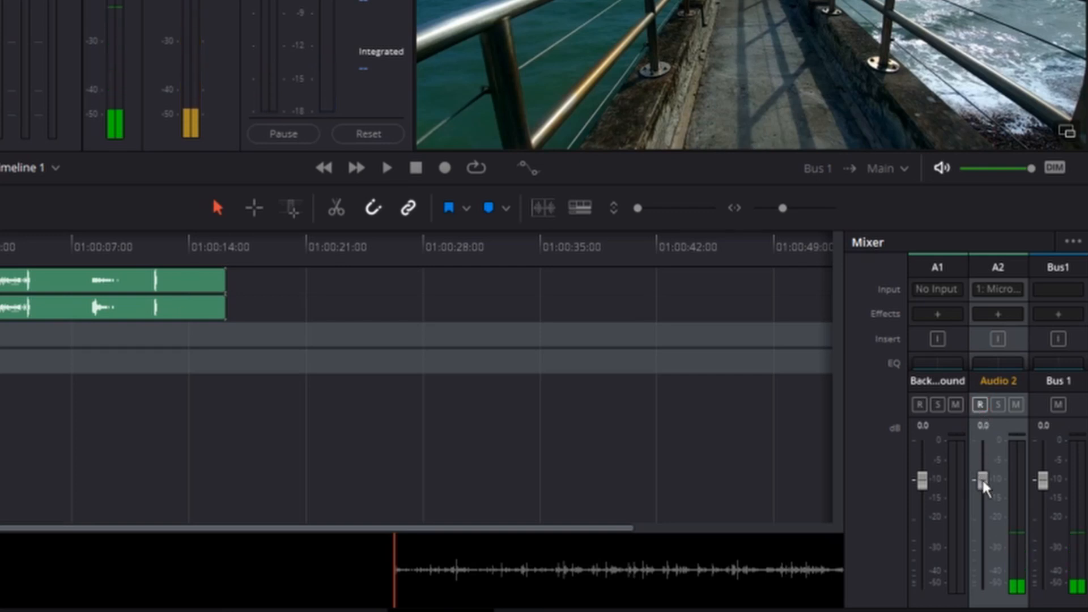
{"action": "left_click_drag", "start_coordinate": [984, 477], "coordinate": [983, 517]}
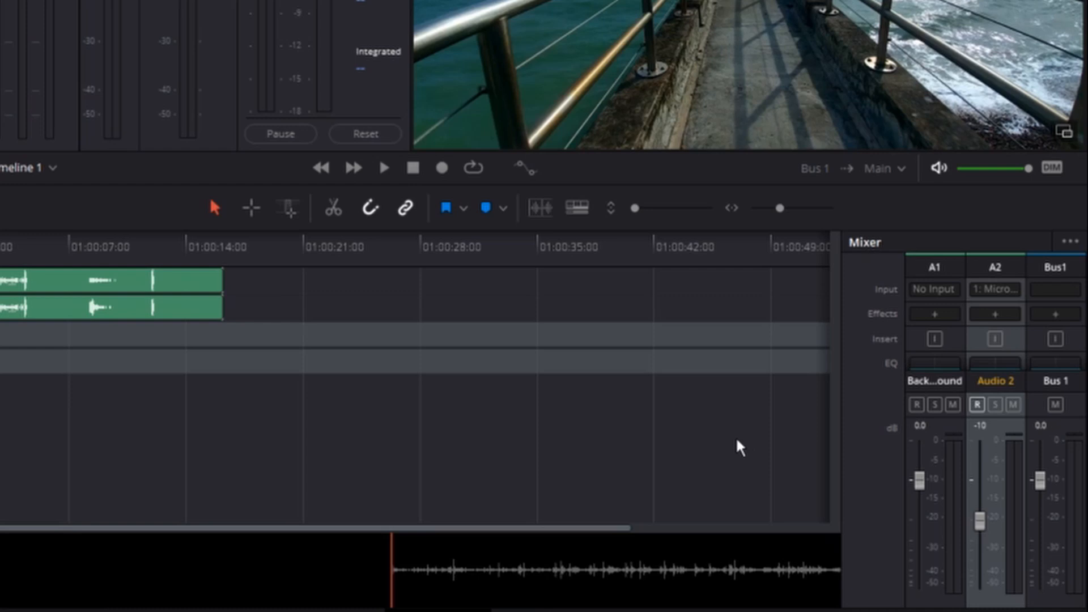
{"action": "mouse_move", "coordinate": [806, 373]}
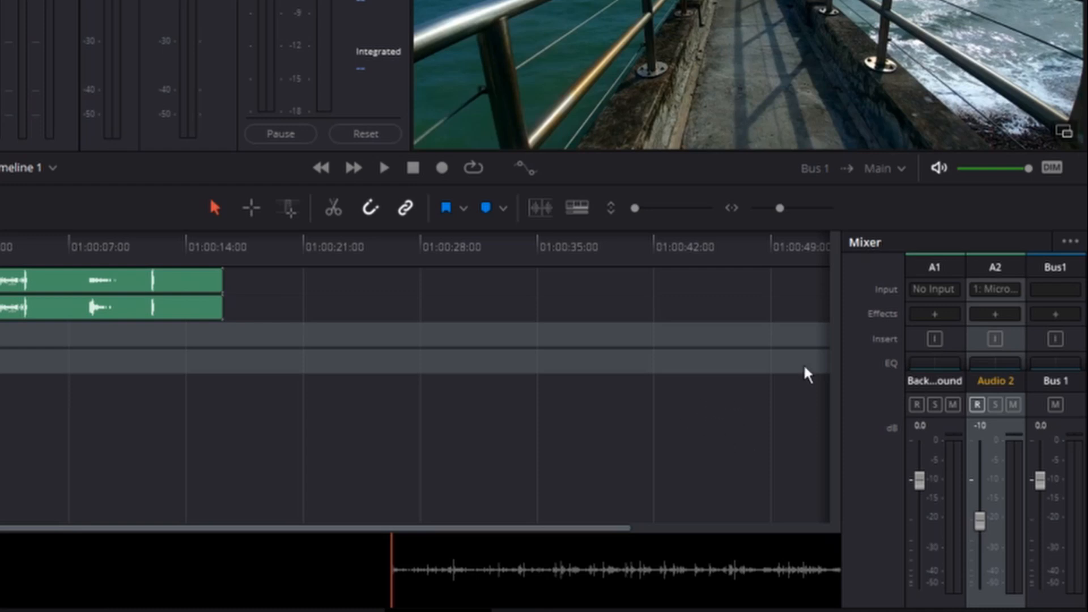
Insert a Noise Reduction effect on Audio 2 set to Auto Speech Mode
{"action": "left_click", "coordinate": [994, 314]}
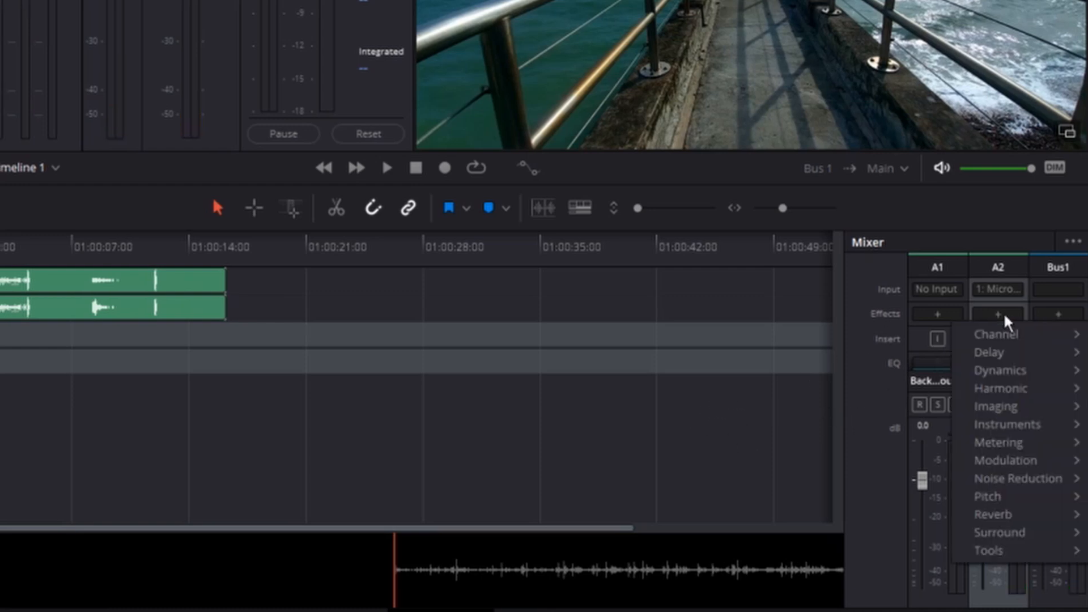
{"action": "mouse_move", "coordinate": [1016, 478]}
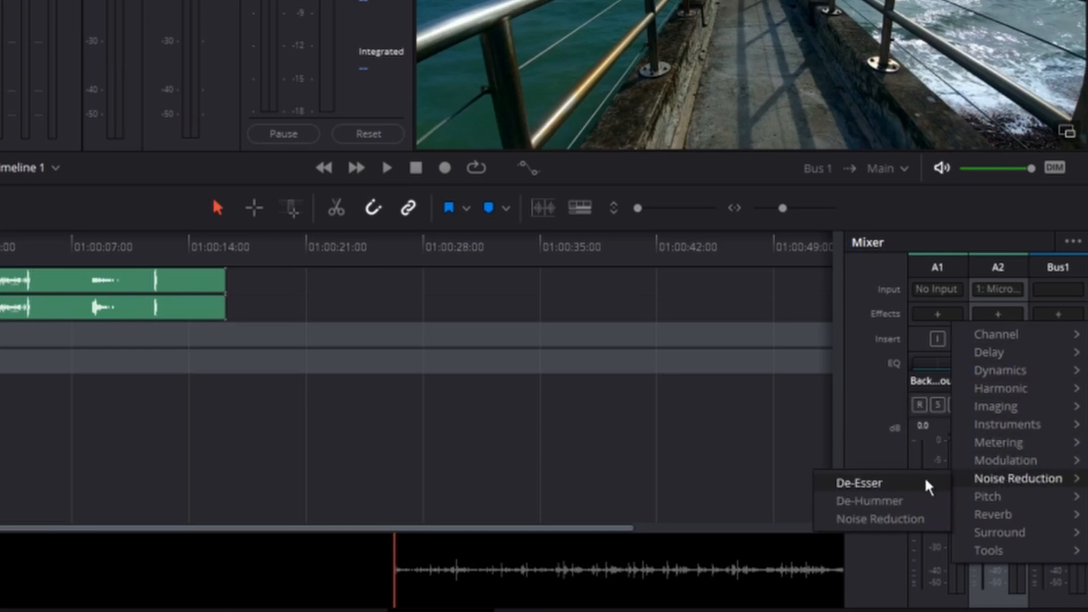
{"action": "left_click", "coordinate": [879, 518]}
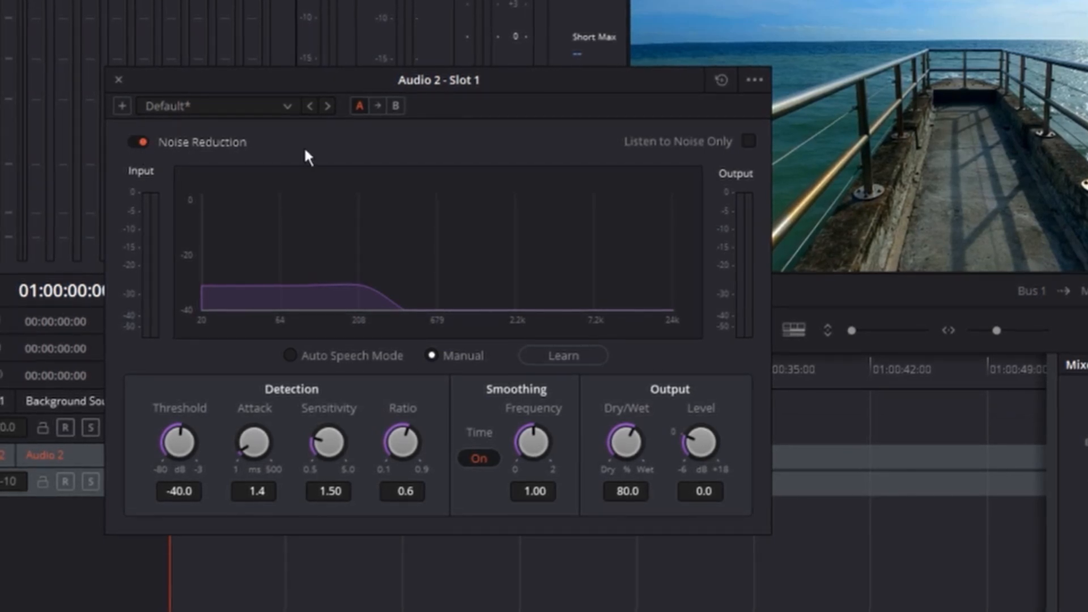
{"action": "left_click", "coordinate": [290, 355]}
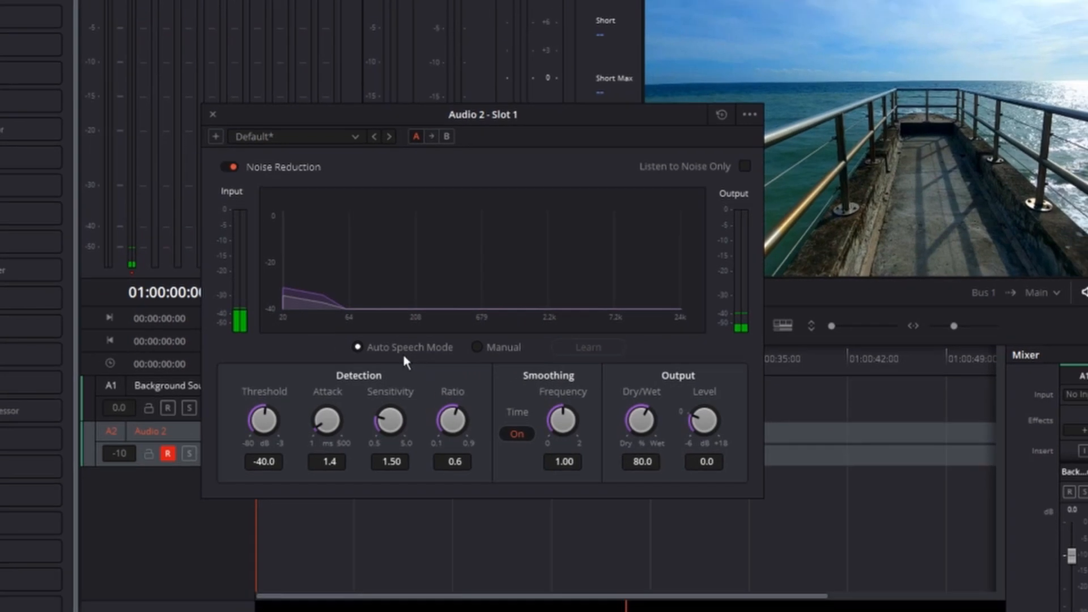
{"action": "left_click", "coordinate": [212, 113]}
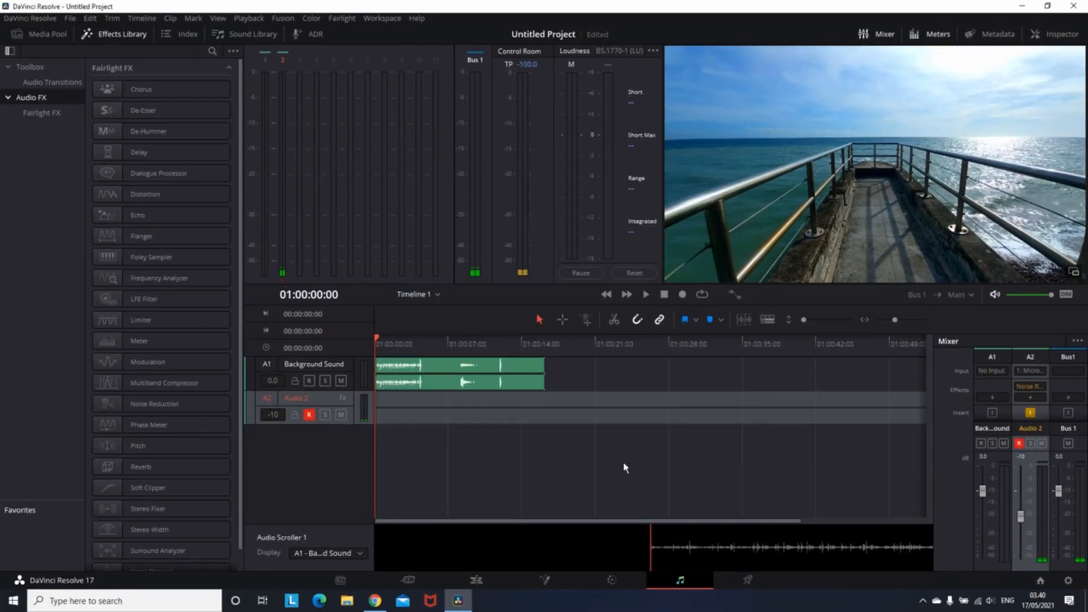
{"action": "mouse_move", "coordinate": [956, 321]}
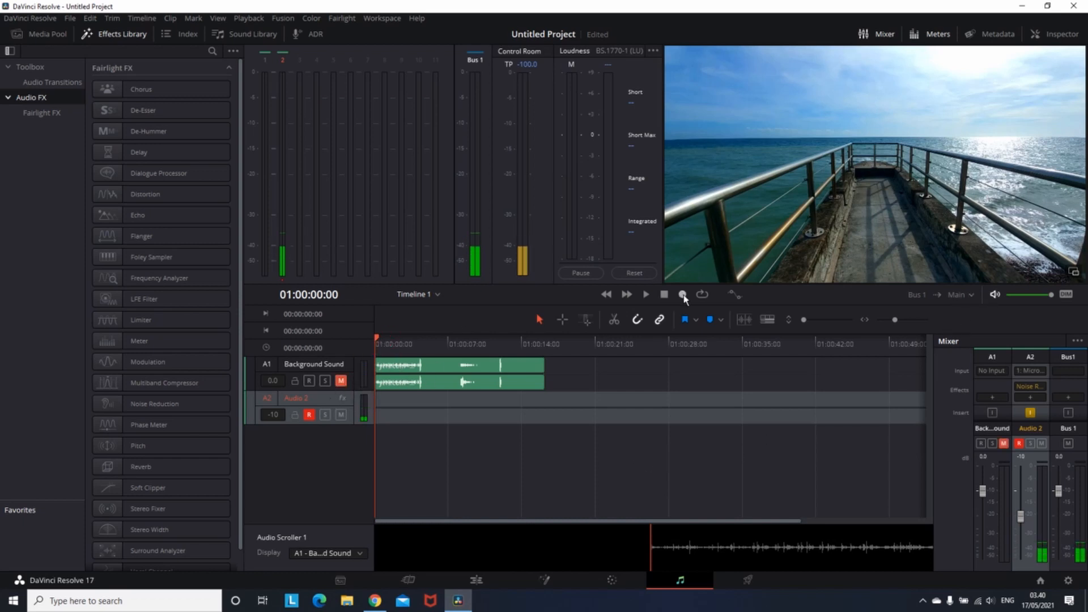
Record a voice-over clip onto Audio 2 using the transport Record button
{"action": "left_click", "coordinate": [681, 295]}
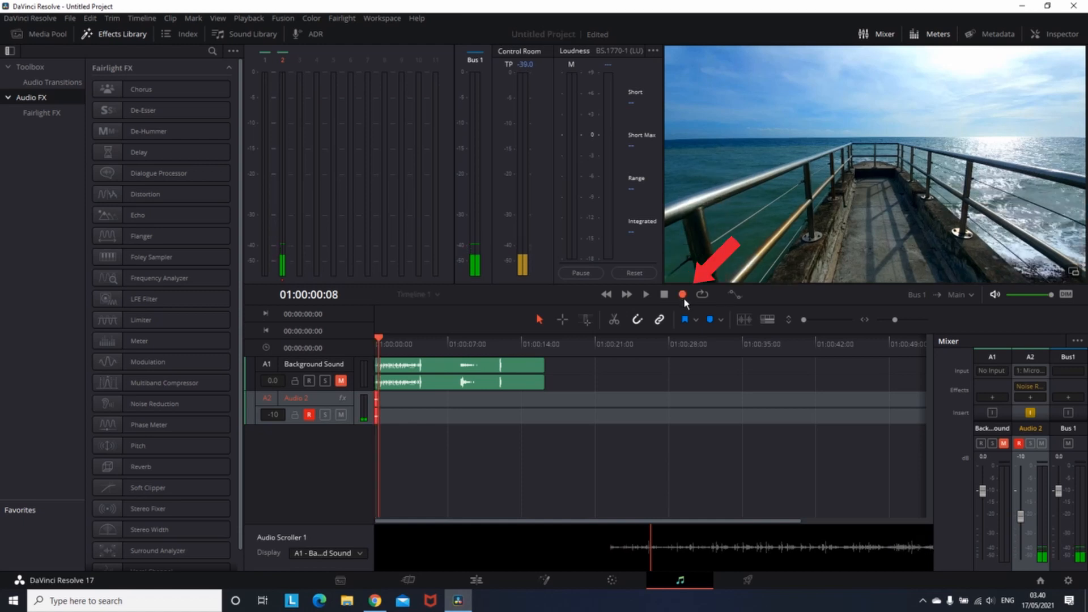
{"action": "left_click", "coordinate": [681, 294]}
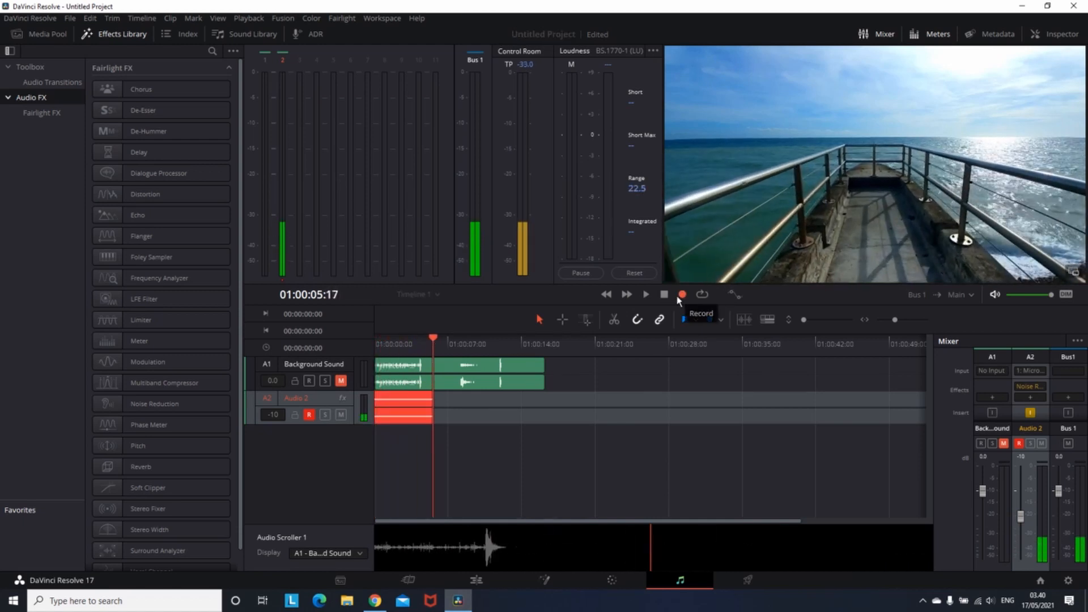
{"action": "left_click", "coordinate": [681, 294]}
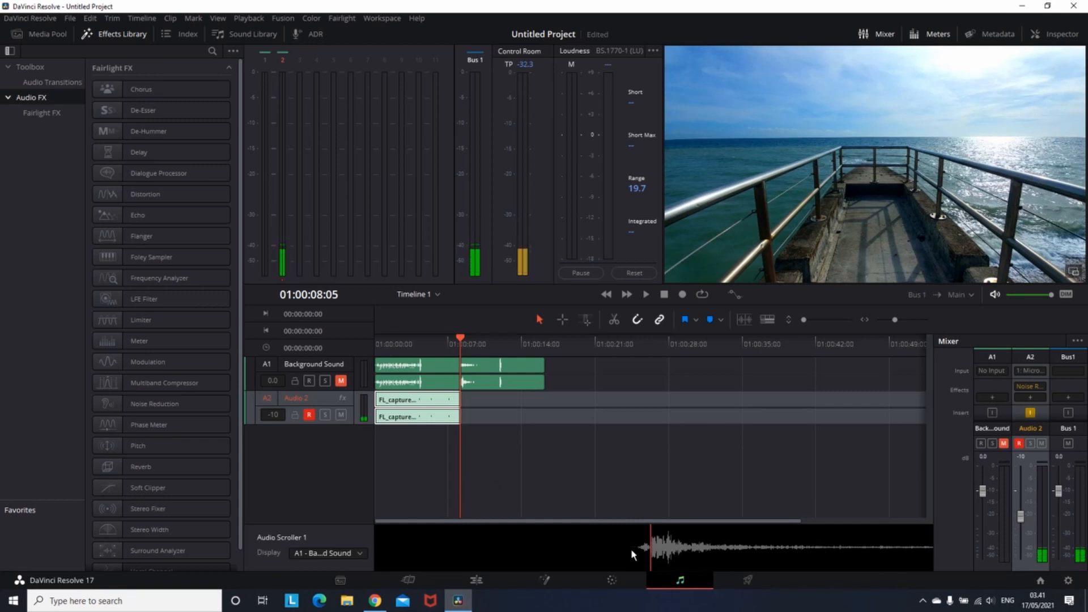
{"action": "mouse_move", "coordinate": [366, 548]}
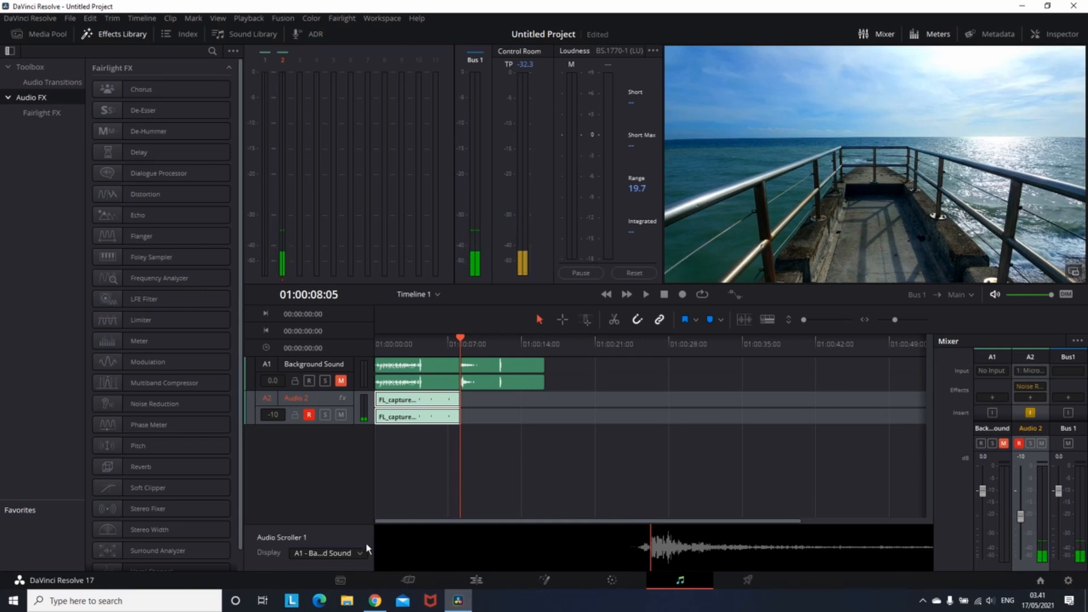
Set the Audio Scroller Display to A2 - Audio 2
{"action": "left_click", "coordinate": [326, 552]}
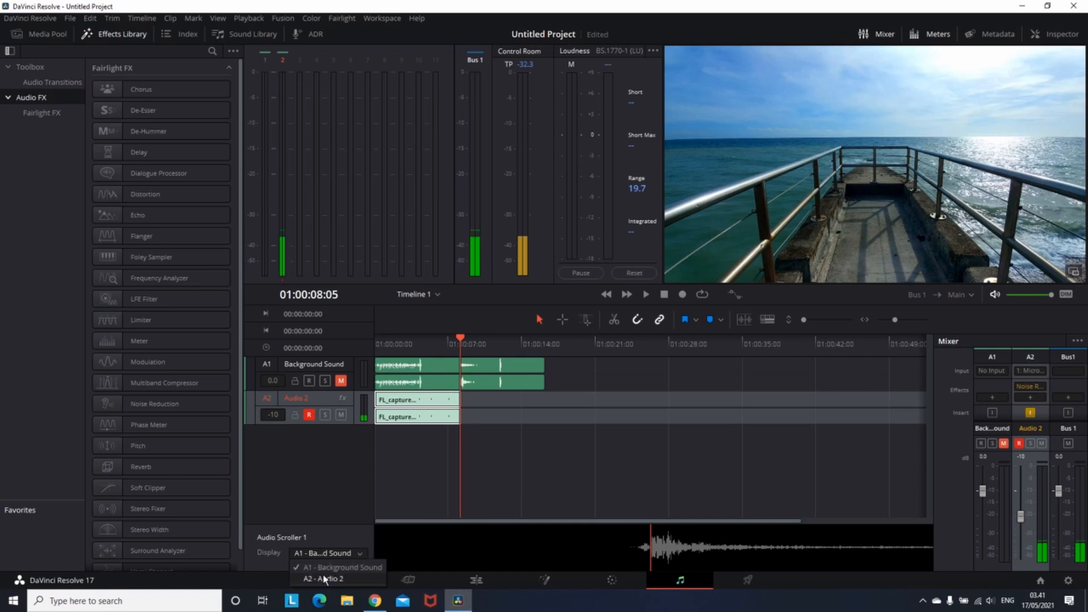
{"action": "left_click", "coordinate": [323, 579]}
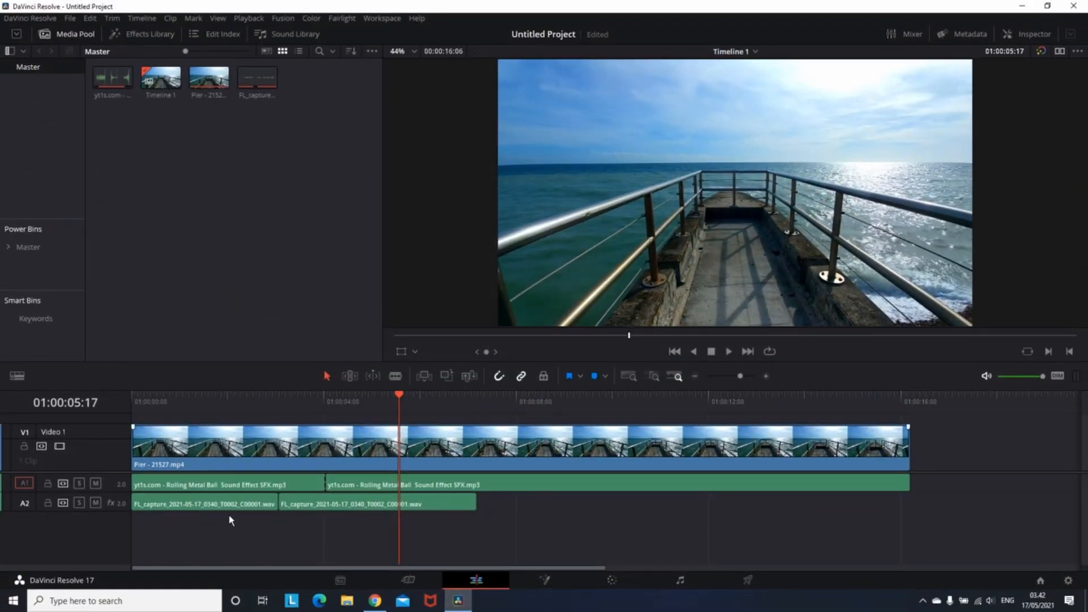
Show the Inspector with audio properties for the selected clips on the Edit page
{"action": "left_click", "coordinate": [1033, 32]}
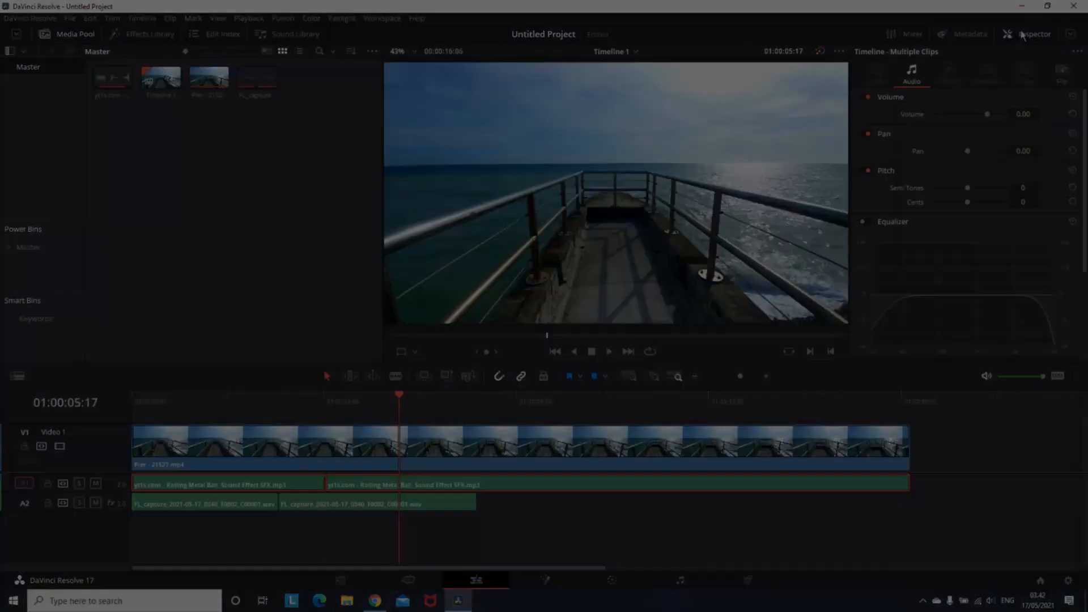